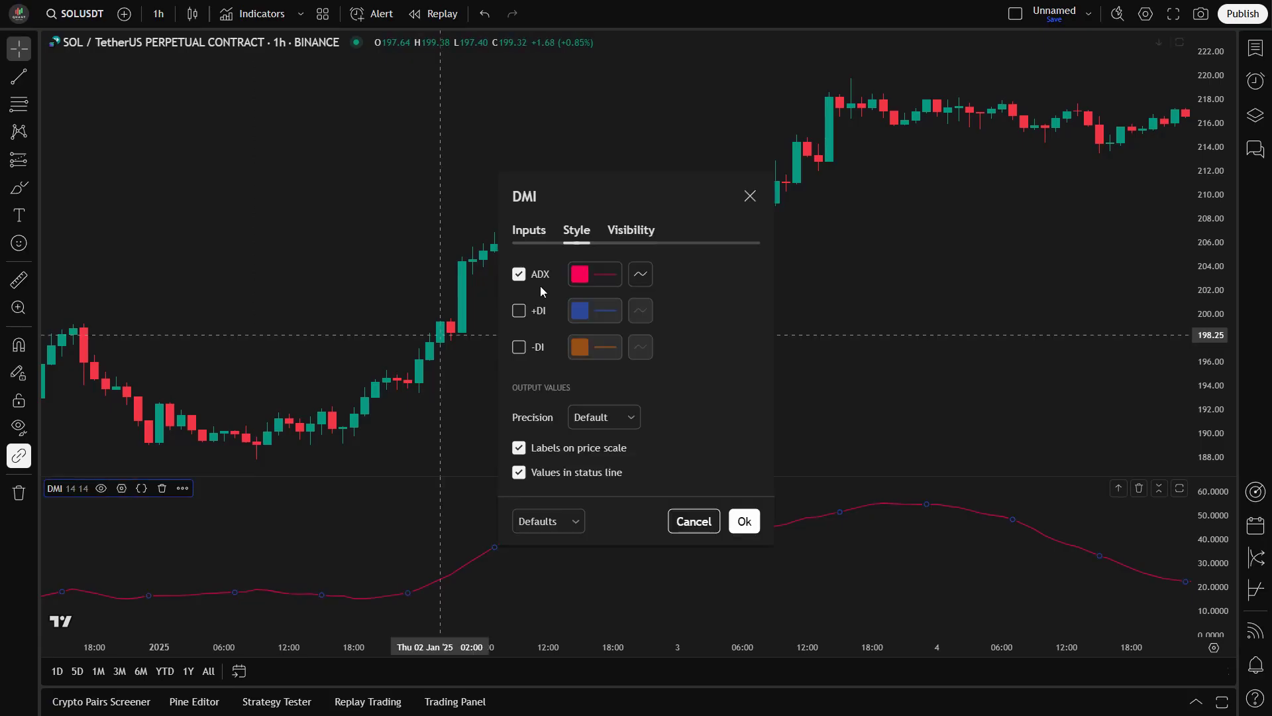
Confirm the DMI style so ADX, +DI and -DI are all plotted on SOL/USDT 1h.
{"action": "left_click", "coordinate": [518, 310]}
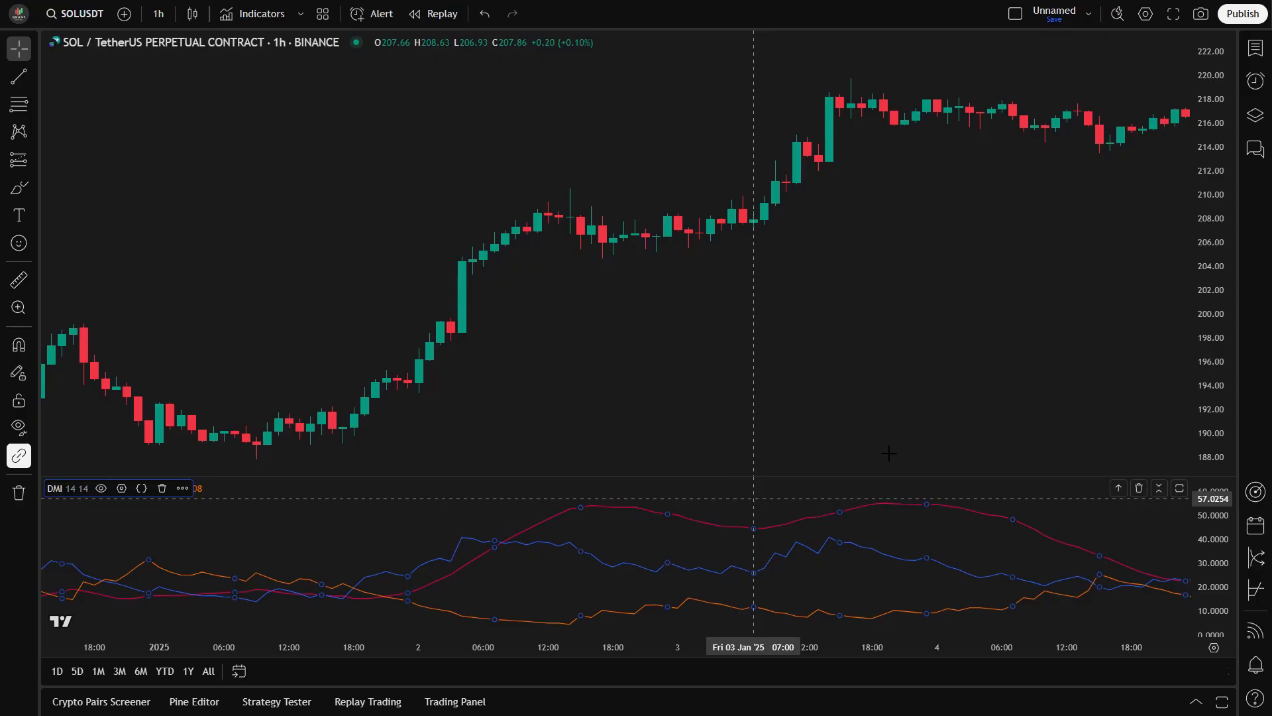
{"action": "mouse_move", "coordinate": [1271, 318]}
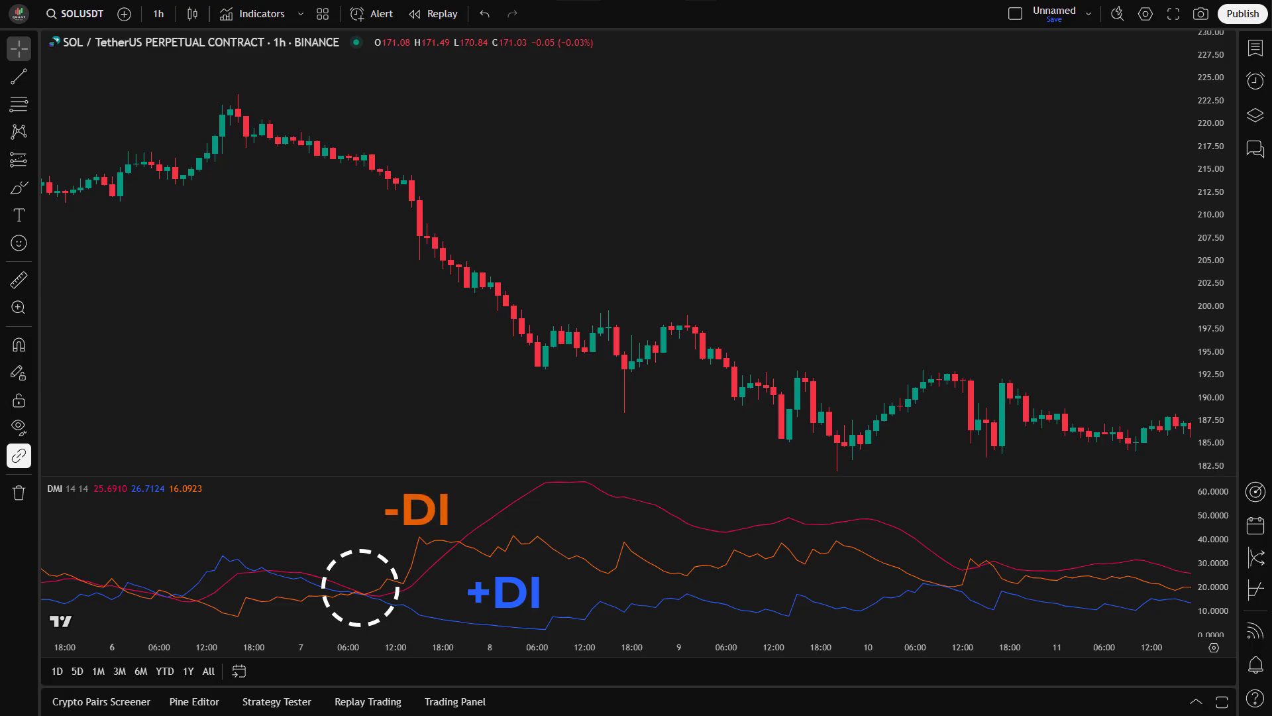
Pan the chart to the period where -DI crosses above +DI as SOL falls.
{"action": "left_click_drag", "start_coordinate": [378, 95], "coordinate": [848, 339]}
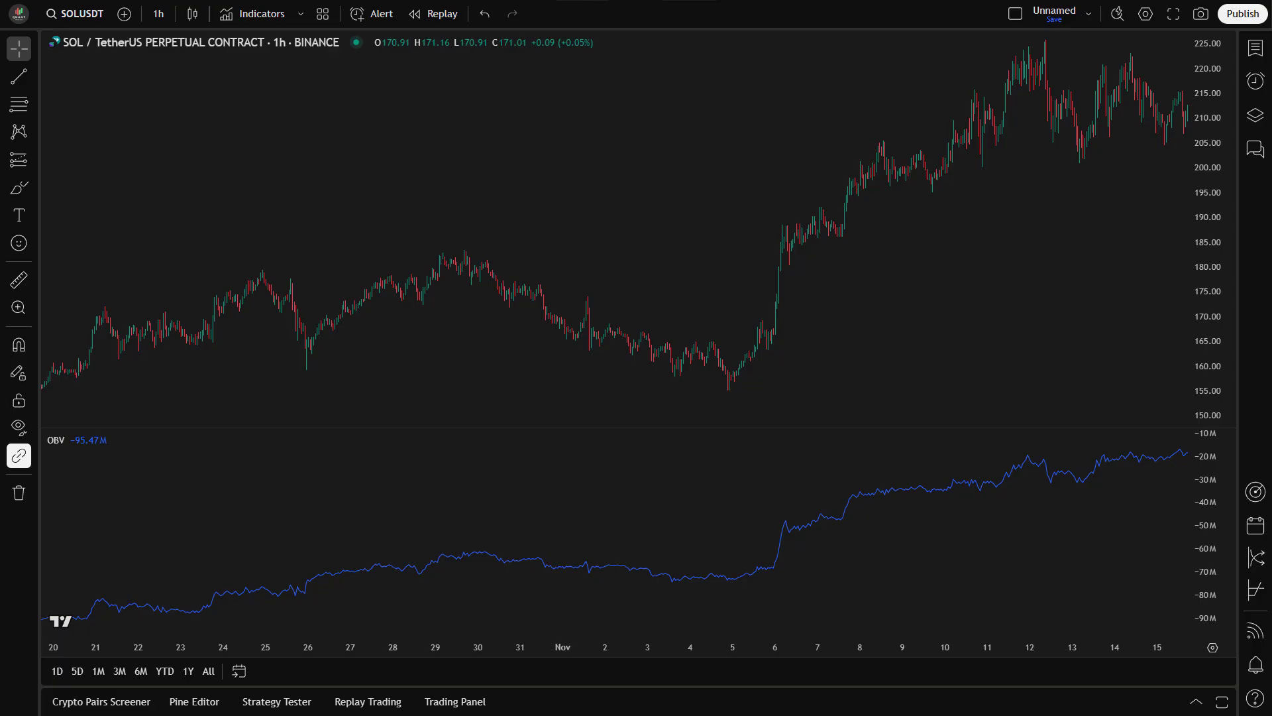
{"action": "mouse_move", "coordinate": [435, 454]}
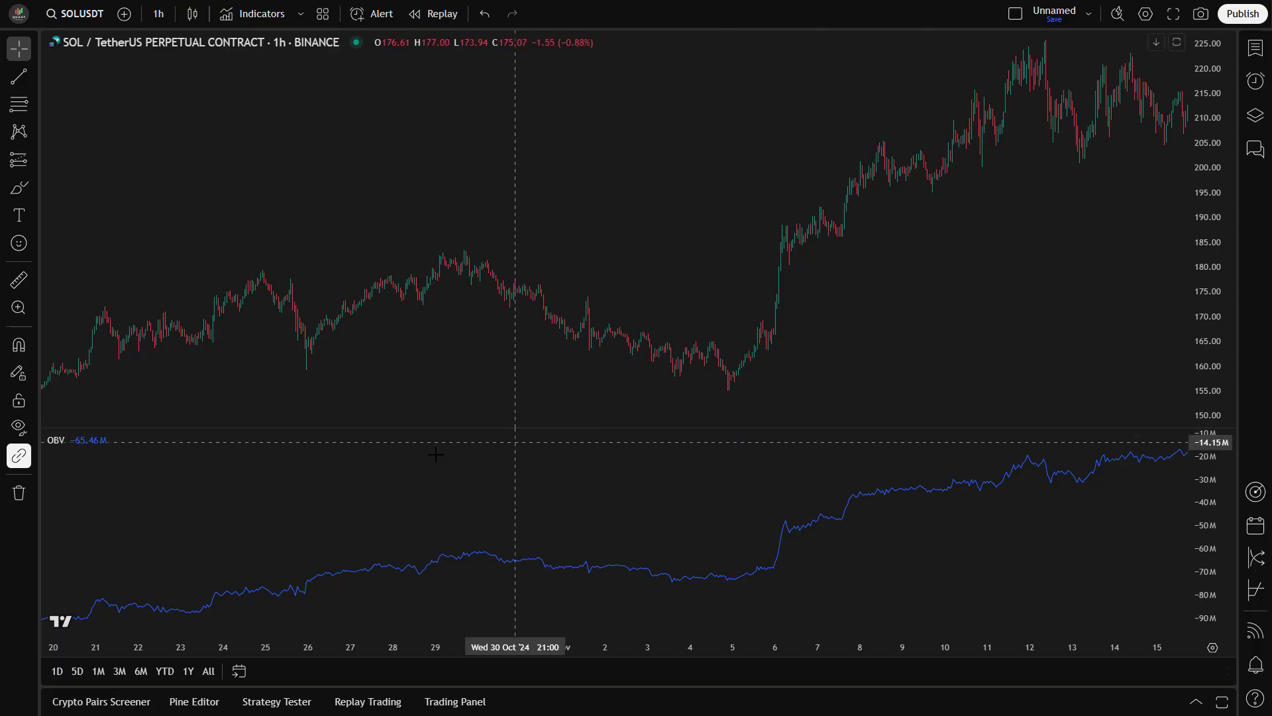
Set the OBV indicator's smoothing type to SMA.
{"action": "left_click", "coordinate": [98, 438]}
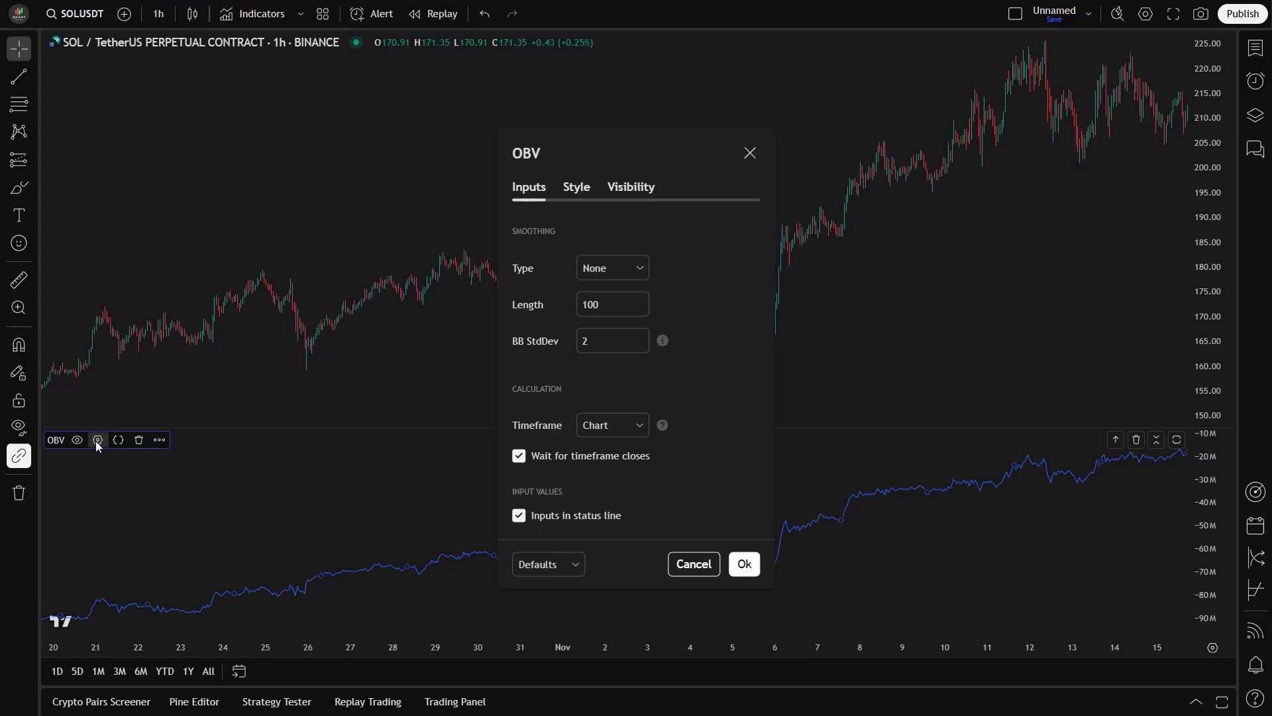
{"action": "left_click", "coordinate": [612, 267]}
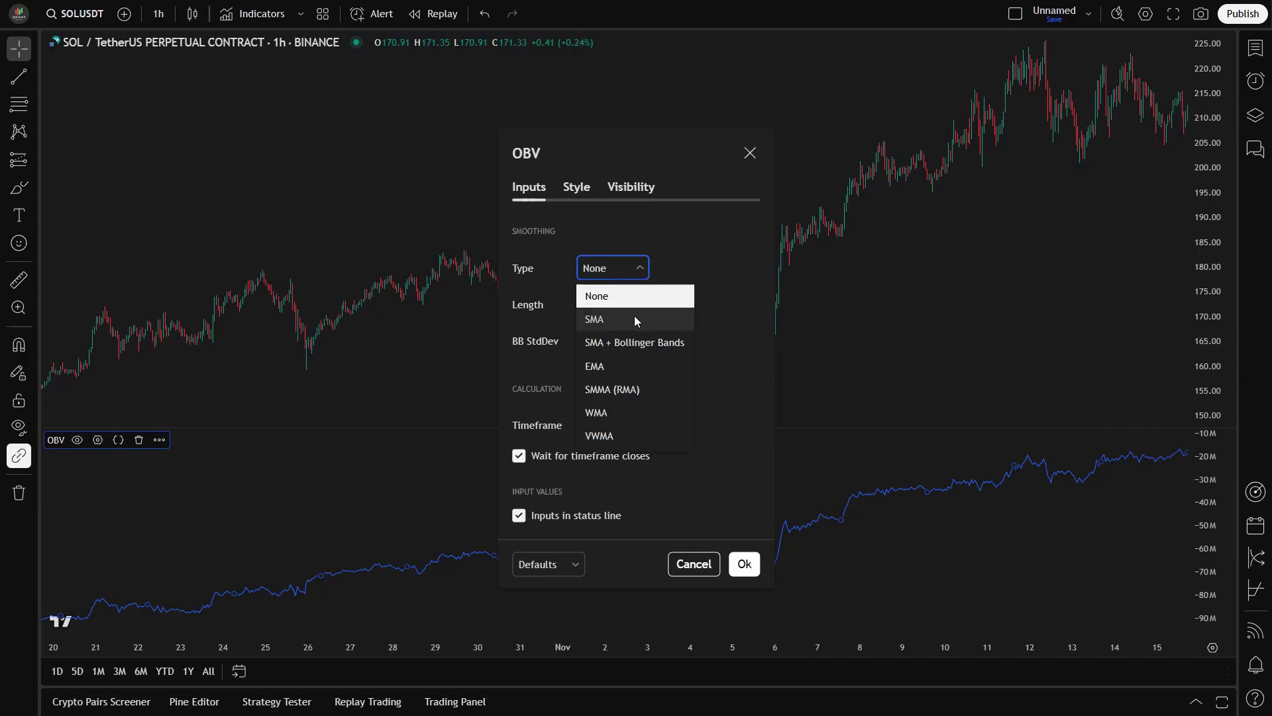
{"action": "left_click", "coordinate": [594, 318]}
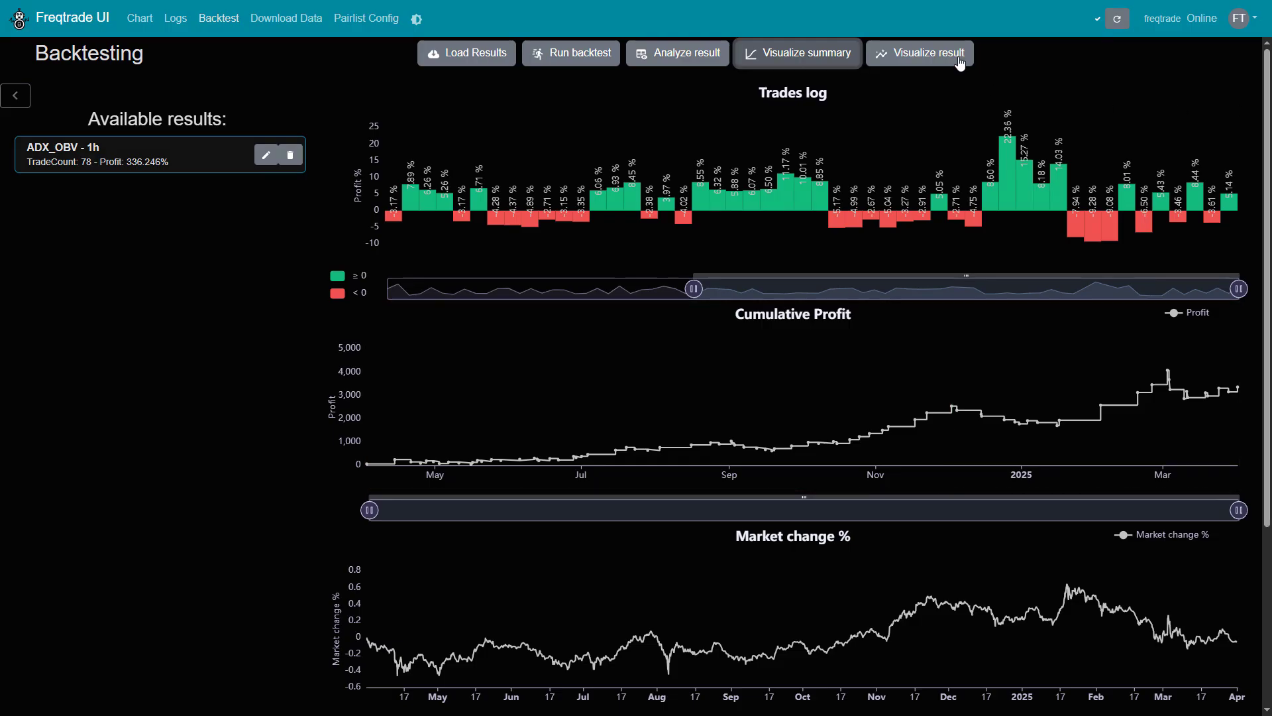
Show the detailed strategy settings and metrics for the ADX_OBV_PairOptimized backtest.
{"action": "left_click", "coordinate": [929, 53]}
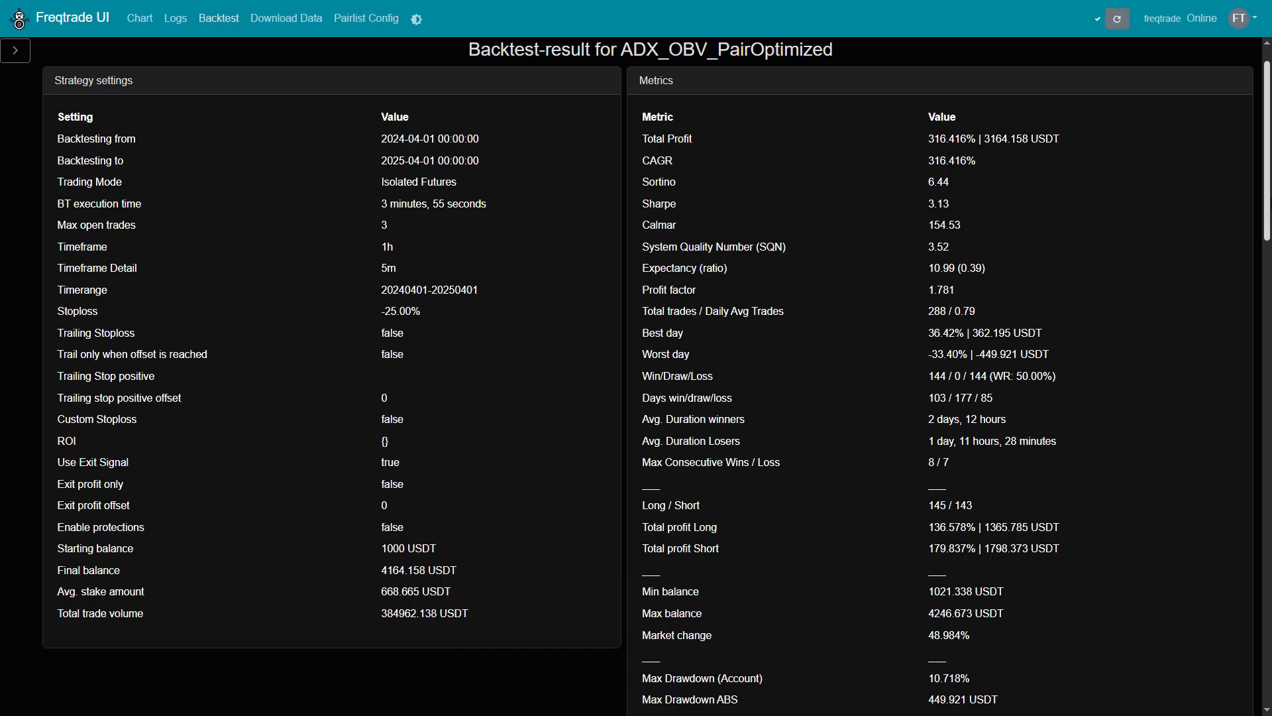
{"action": "mouse_move", "coordinate": [1121, 228]}
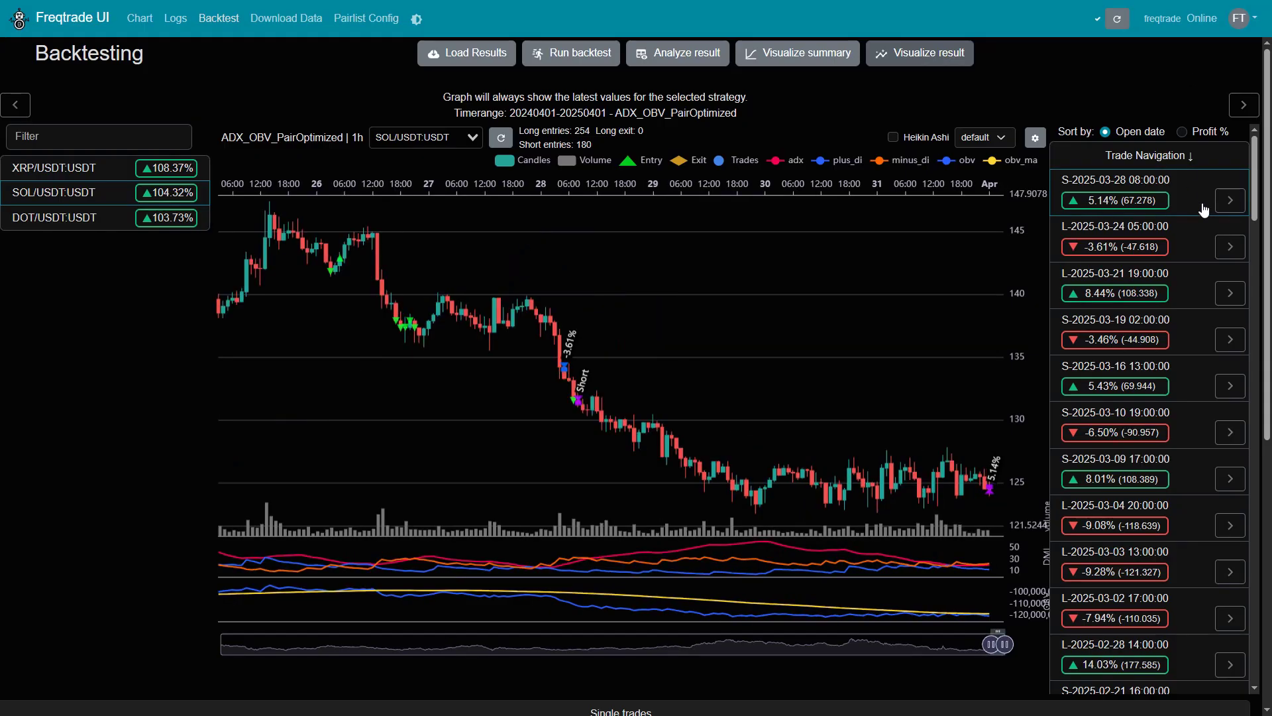
{"action": "mouse_move", "coordinate": [1198, 296]}
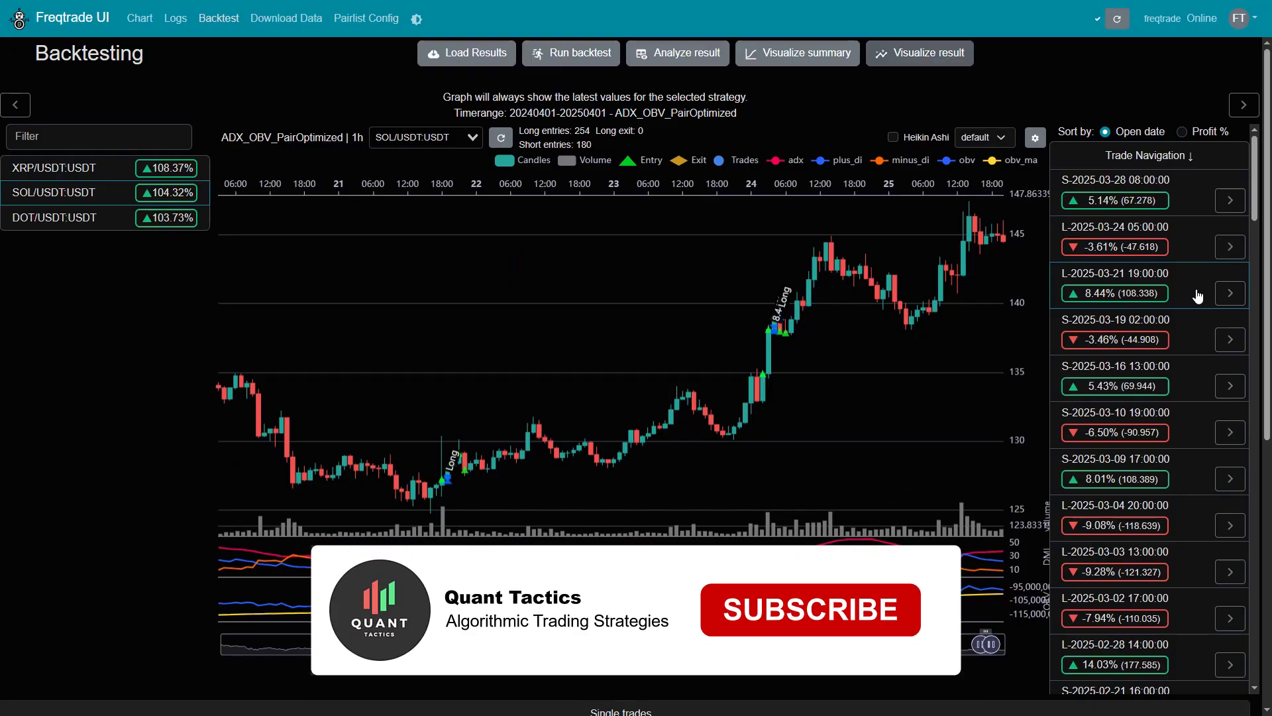
Jump to the 8.44% long SOL/USDT trade from March 21 in the backtest chart.
{"action": "left_click", "coordinate": [812, 609]}
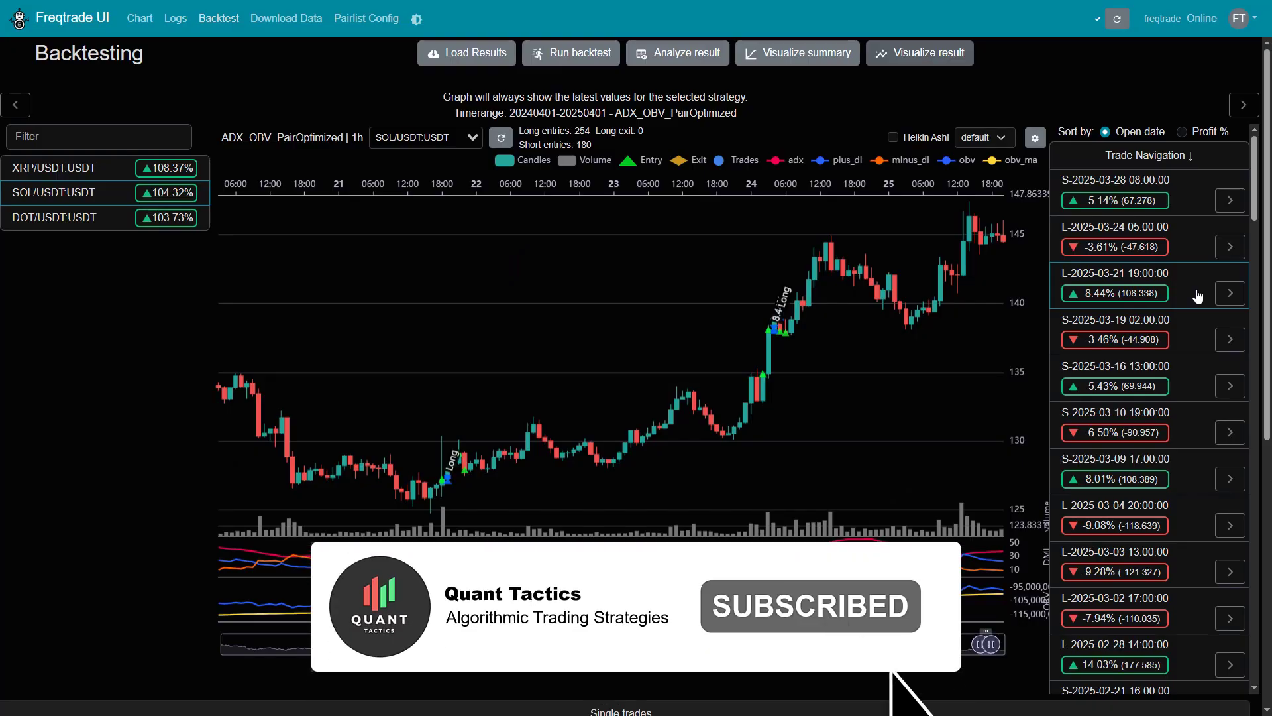